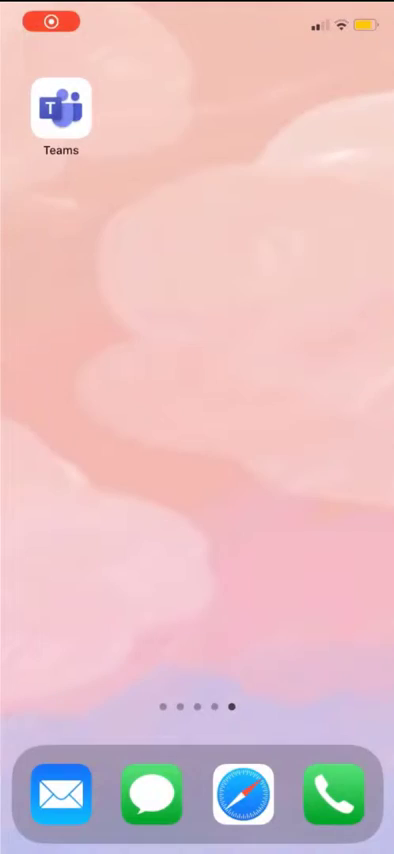
Search Spotlight for 'mail' to reach the Mail settings page.
scroll("down", 3)
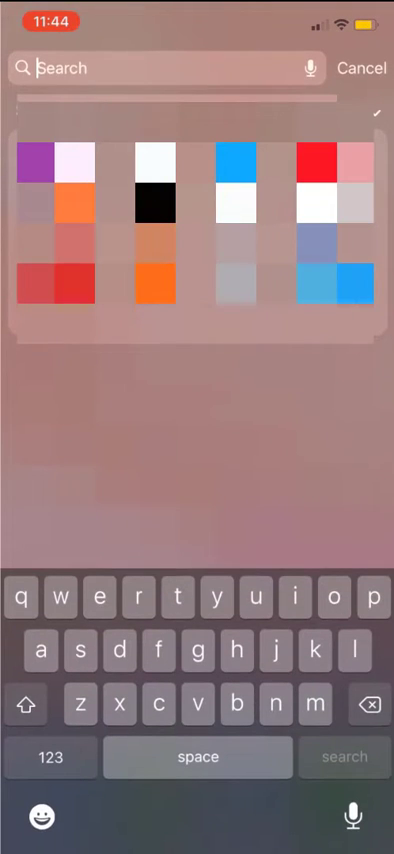
type("mail")
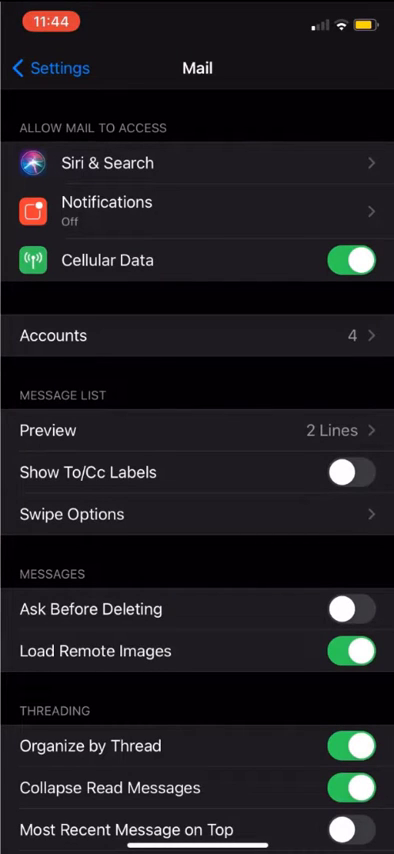
Go to the Mail accounts list and start adding a new account.
scroll("down", 3)
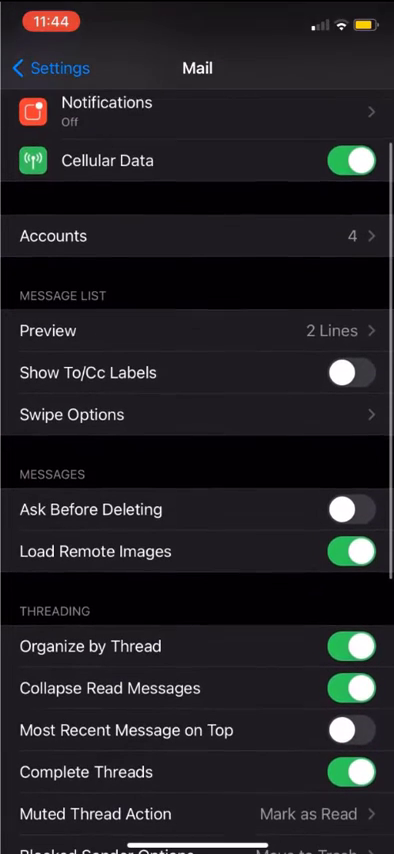
left_click(196, 236)
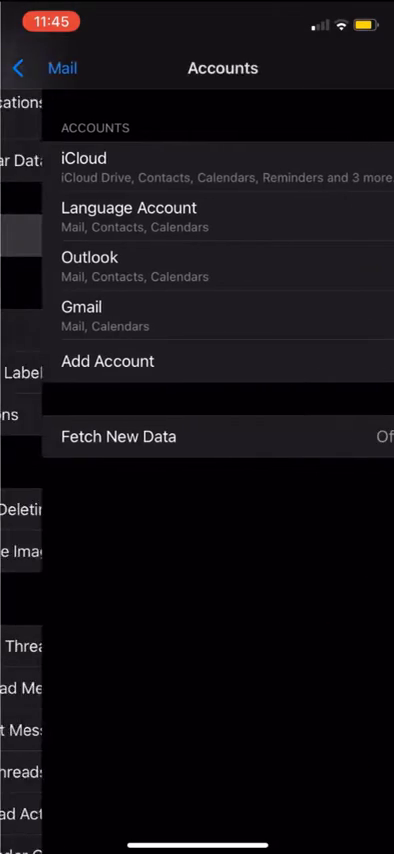
left_click(107, 361)
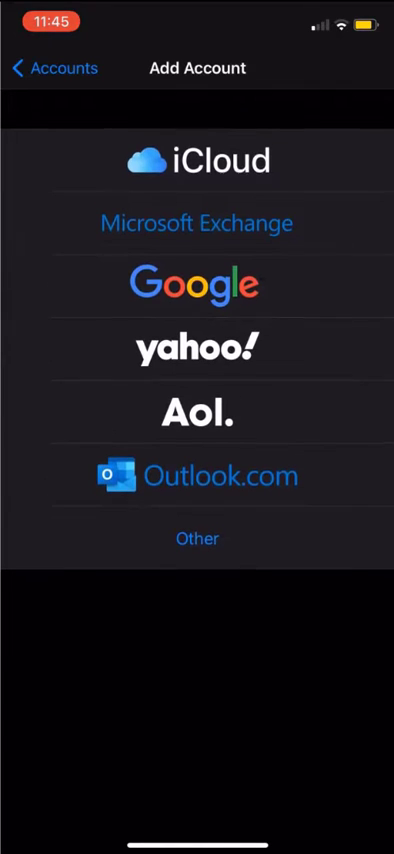
Choose Outlook.com and sign in with the account's email address and password.
left_click(197, 476)
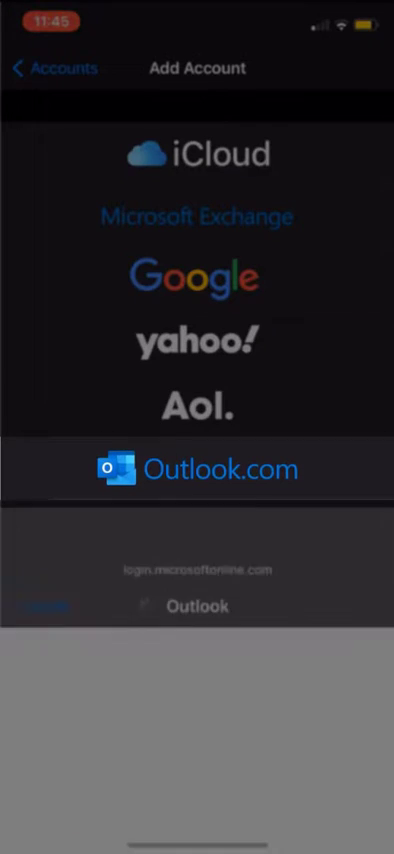
left_click(197, 469)
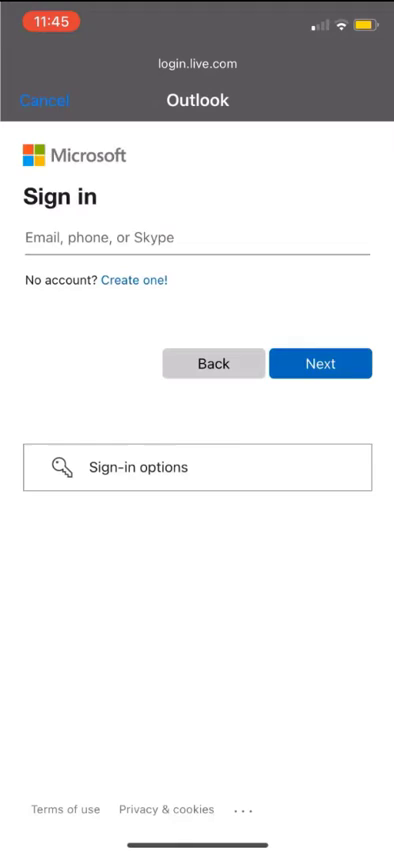
left_click(320, 363)
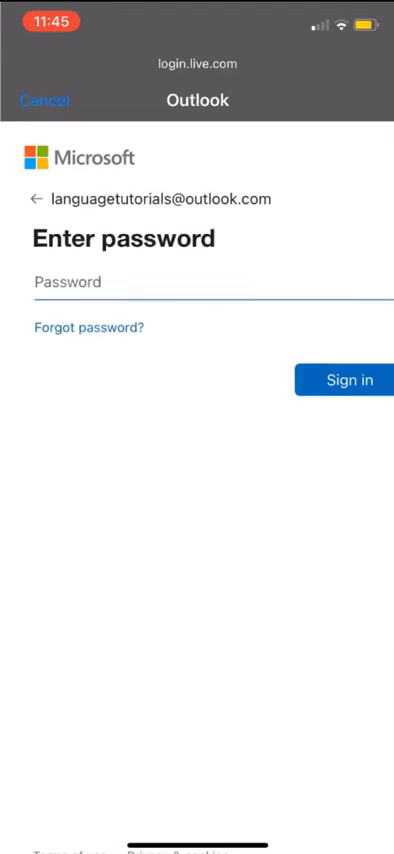
left_click(197, 281)
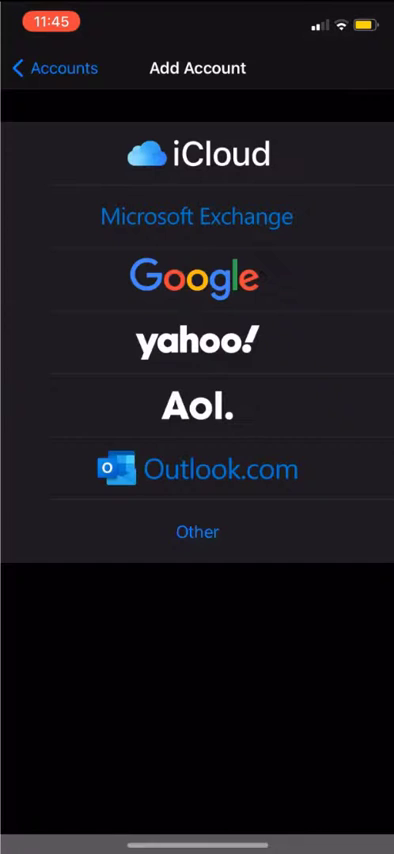
Turn off Reminders syncing for the Outlook account and save it.
left_click(197, 469)
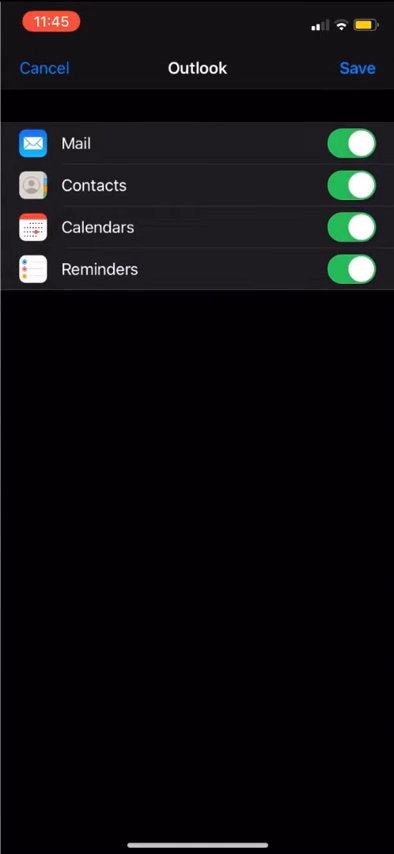
left_click(350, 227)
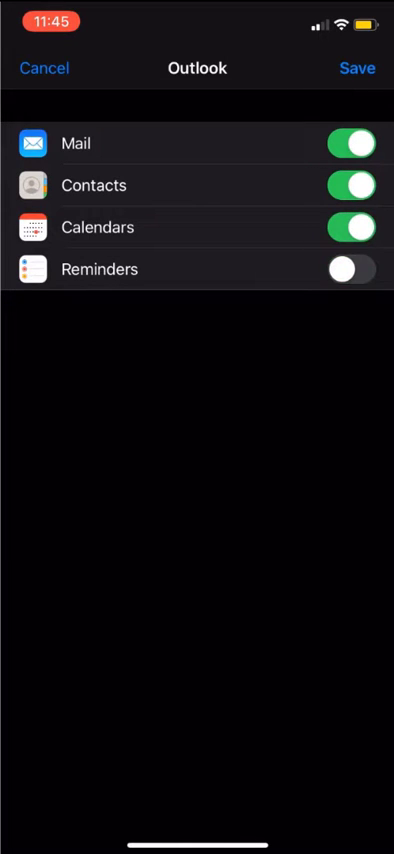
left_click(356, 68)
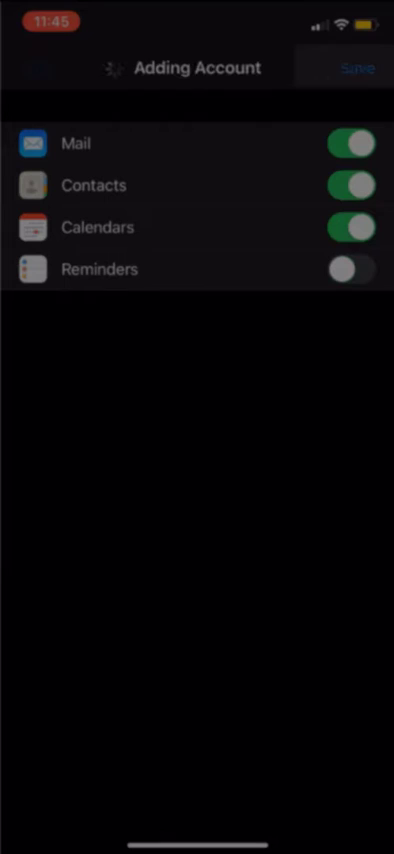
left_click(357, 67)
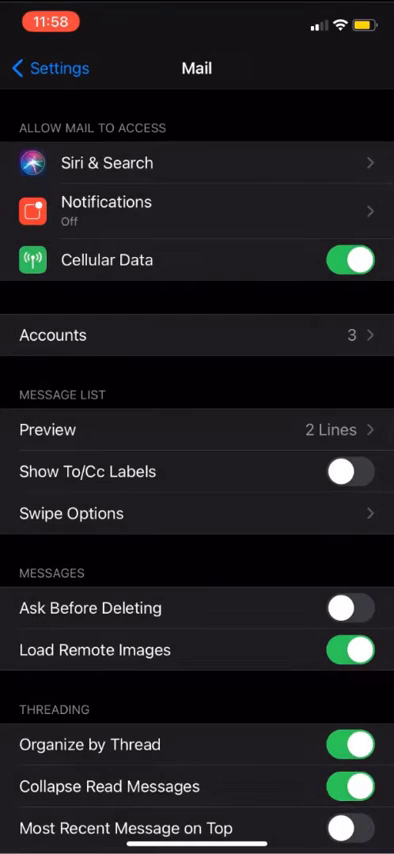
From Accounts, add another account and pick Microsoft Exchange.
left_click(197, 335)
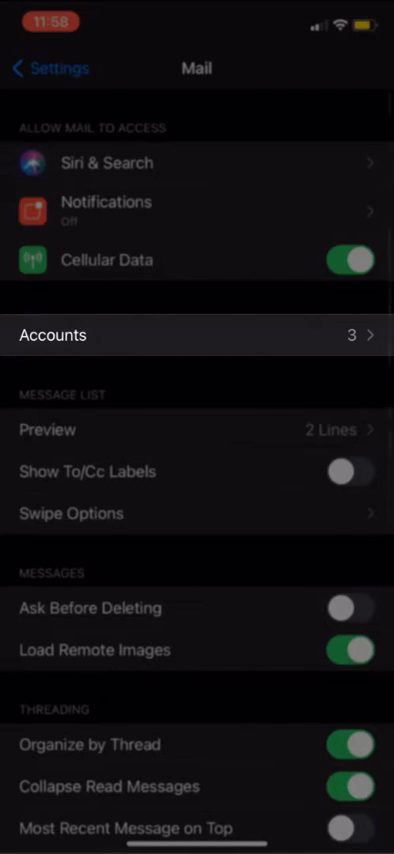
left_click(197, 335)
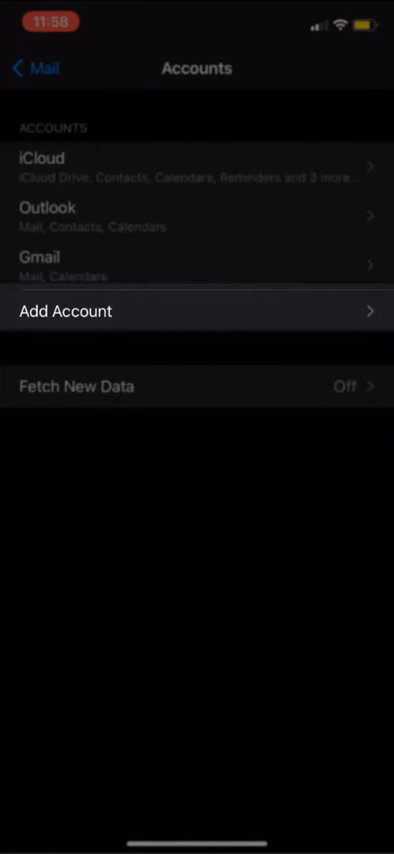
left_click(64, 310)
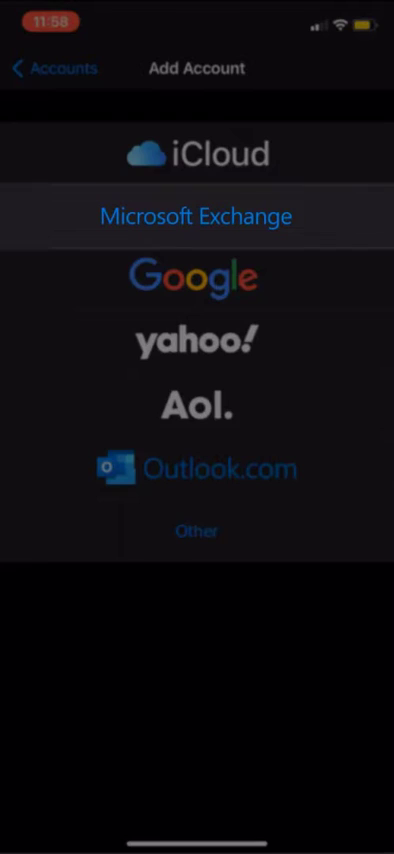
left_click(197, 215)
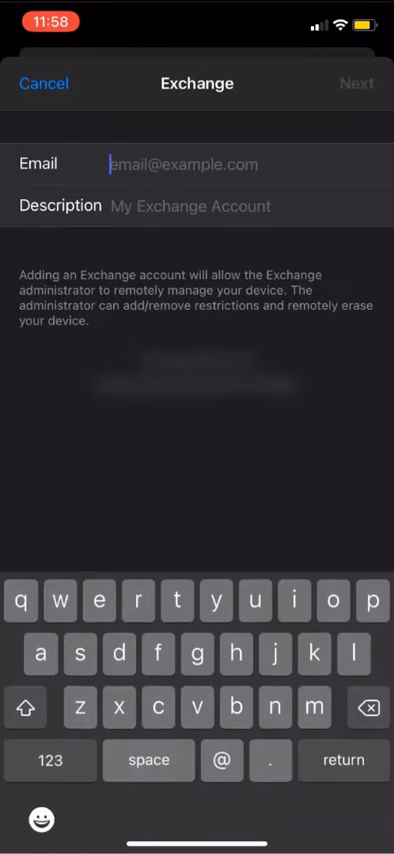
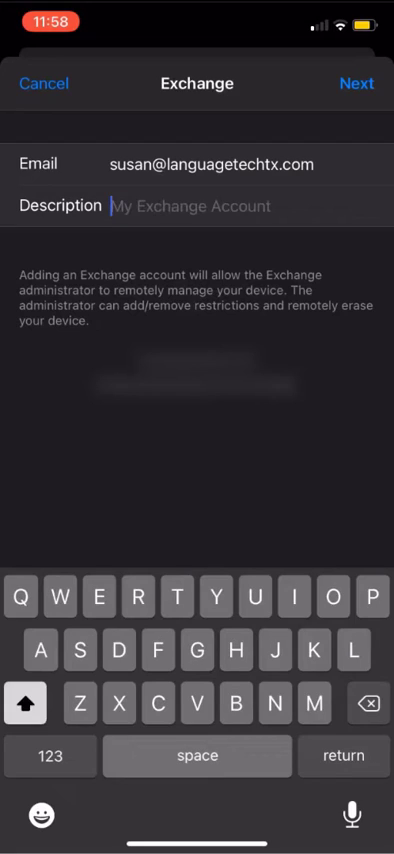
Enter the Exchange email address and the description 'Language Account', then submit.
type("Language Account")
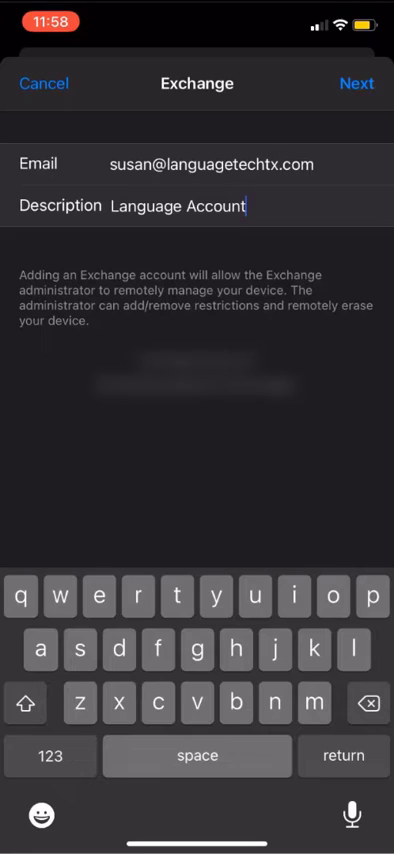
left_click(356, 83)
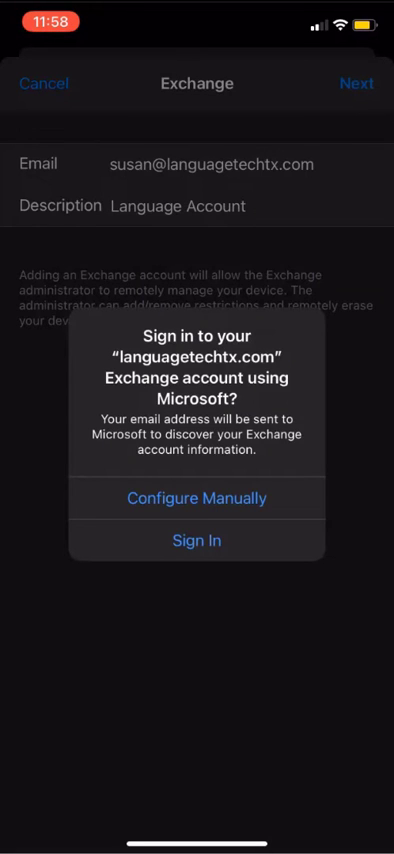
Sign in to the Exchange account through Microsoft and view the accounts' mailboxes.
left_click(196, 541)
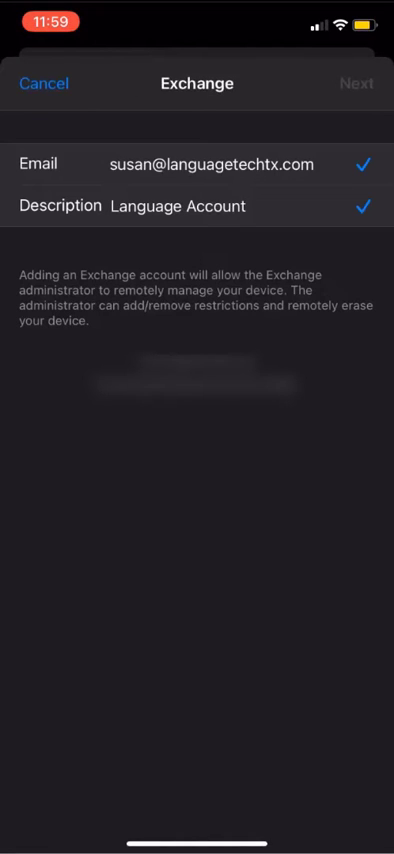
left_click(356, 82)
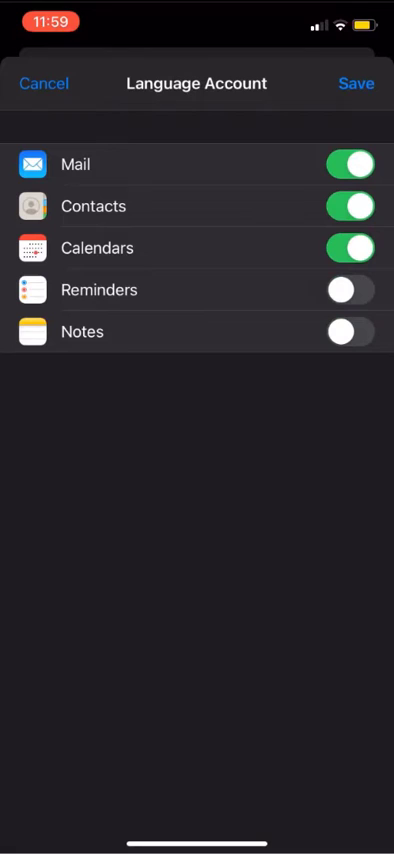
left_click(356, 83)
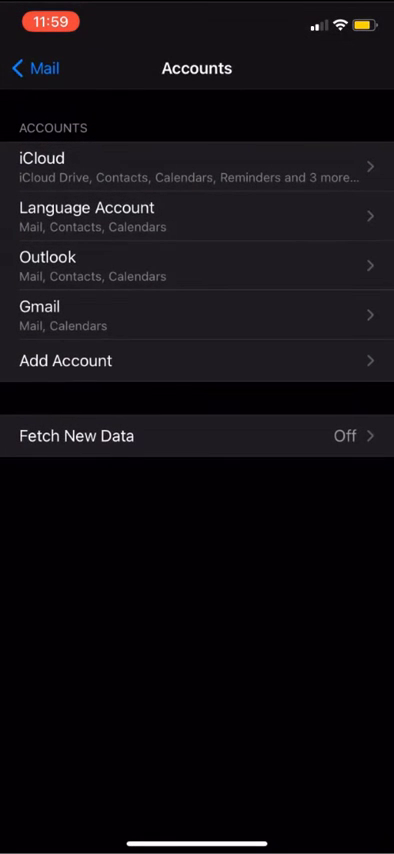
left_click(87, 215)
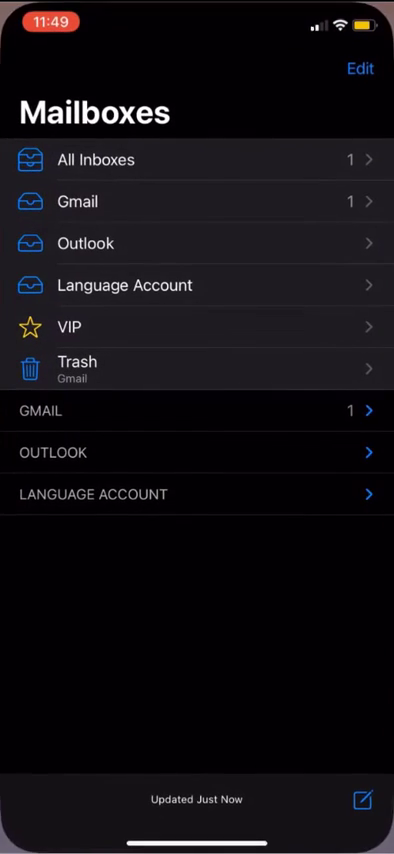
left_click(125, 285)
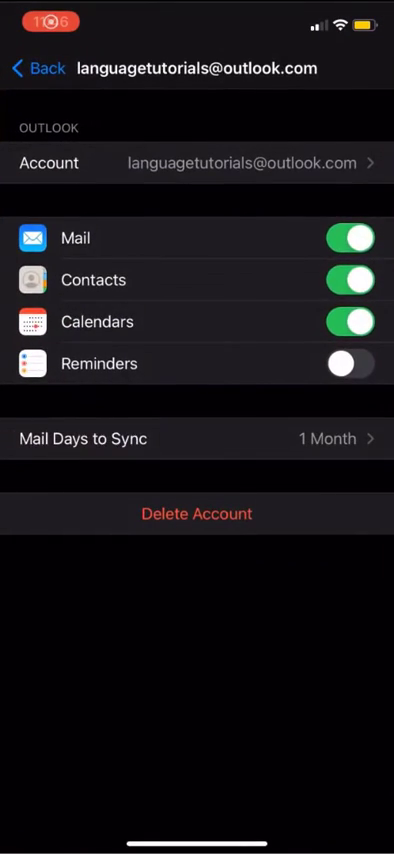
Return from the Outlook account details to Mail settings and scroll down.
left_click(37, 67)
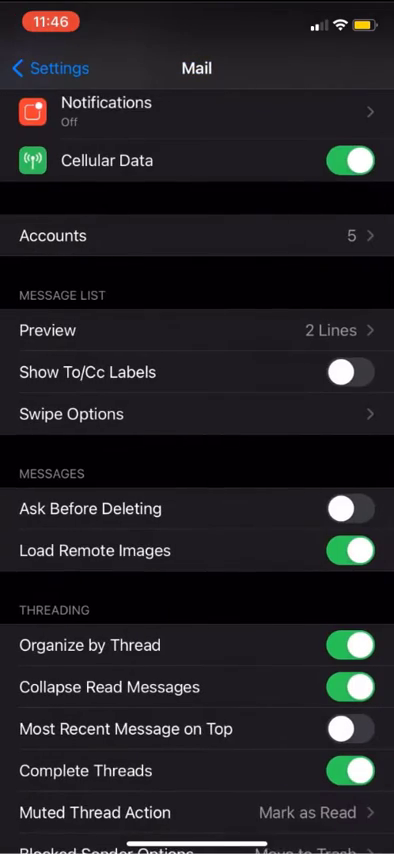
scroll("down", 3)
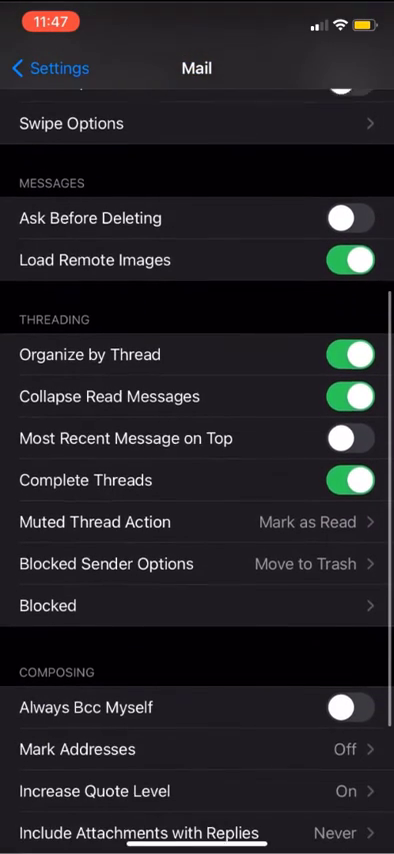
scroll("down", 3)
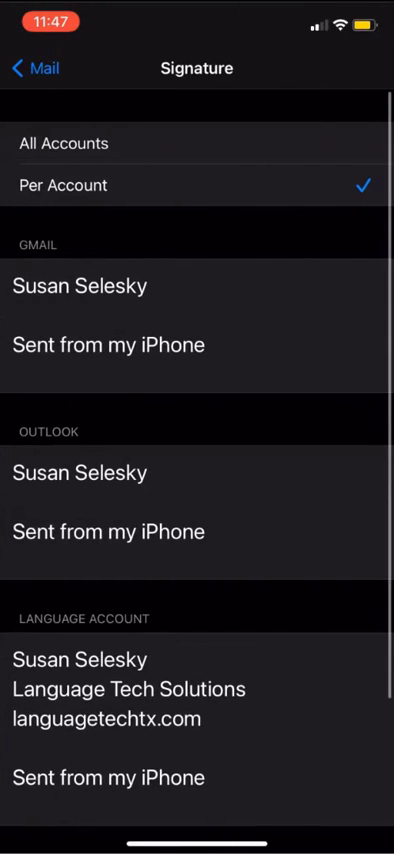
Set the signature to 'Susan Tutorials' with 'languagetechtx.com' on a new line.
left_click(64, 143)
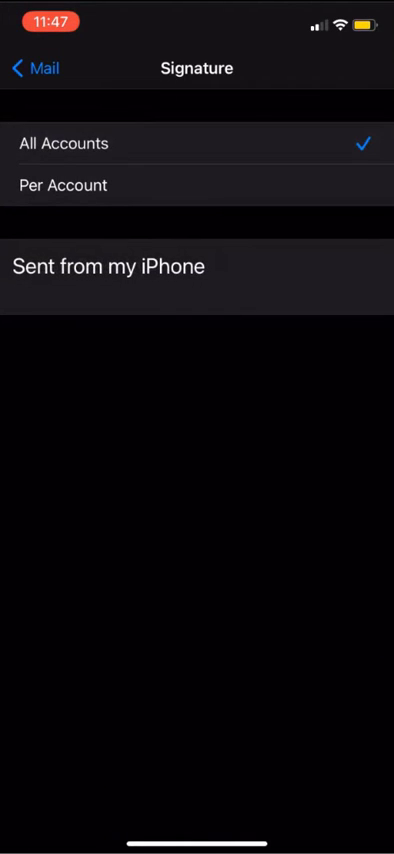
type("Susan Tutorials")
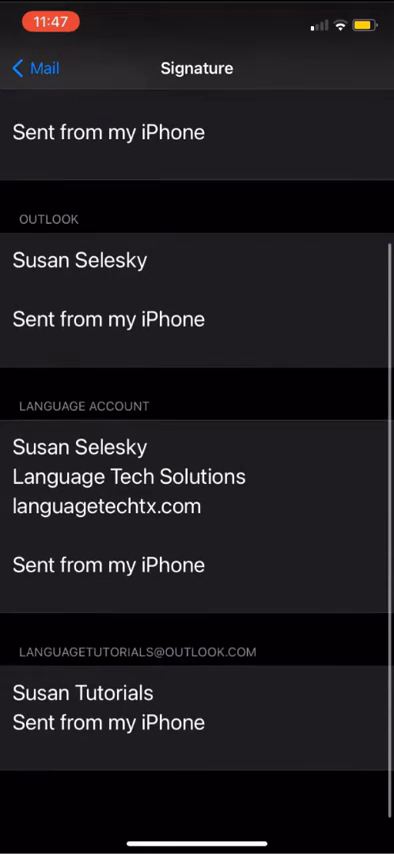
scroll("down", 3)
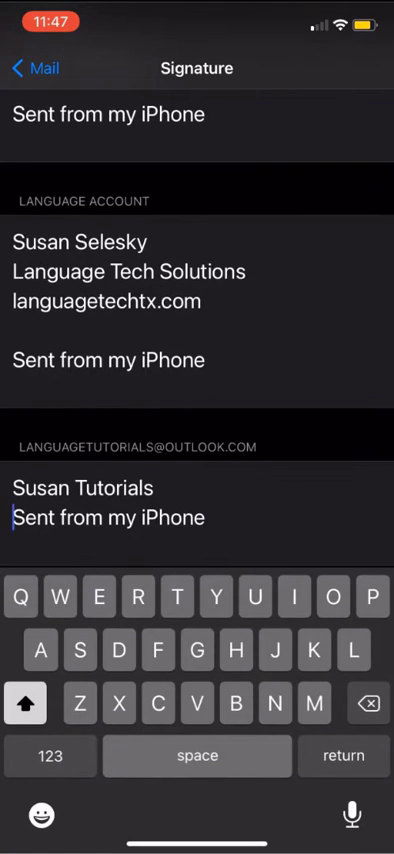
key("return")
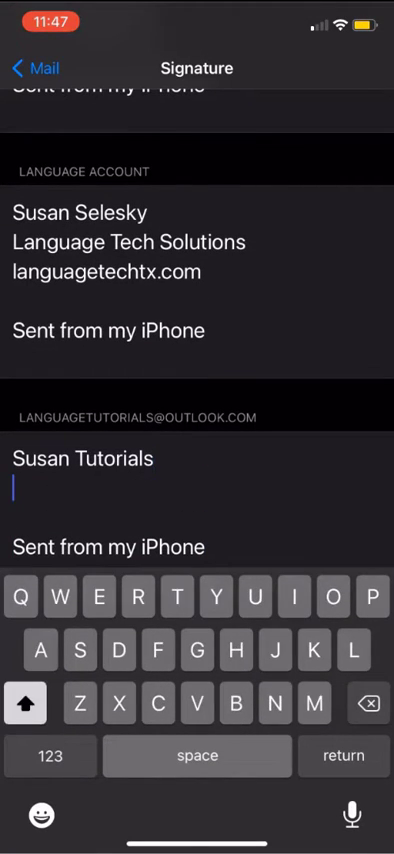
type("languagetechtx.com")
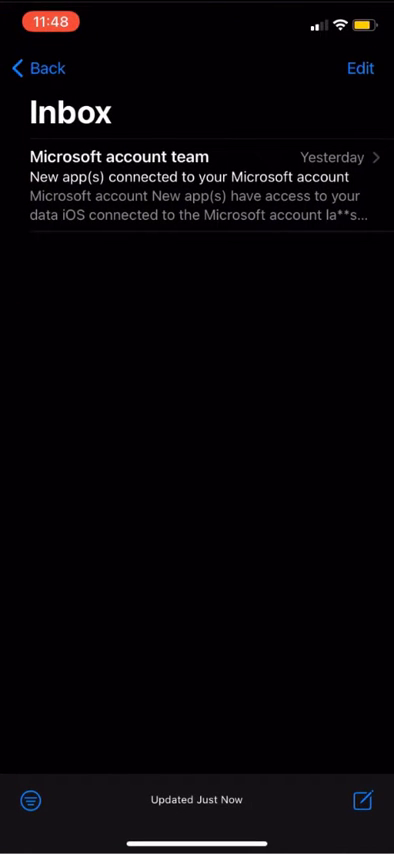
Scroll through the Mail settings and check Preview, which remains at 2 Lines.
left_click(359, 802)
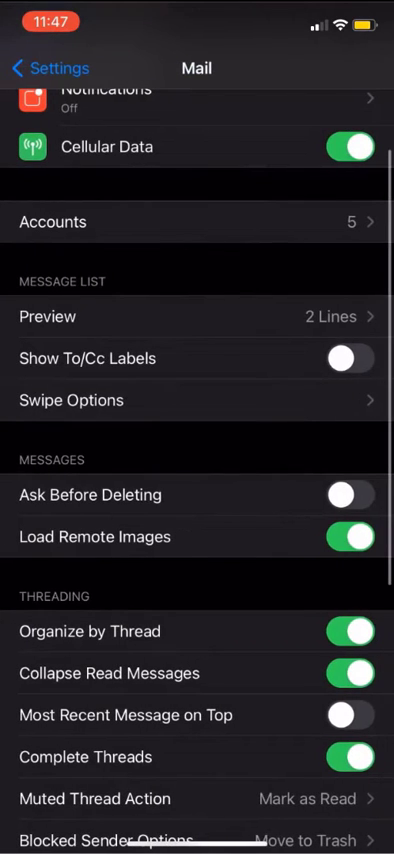
scroll("down", 3)
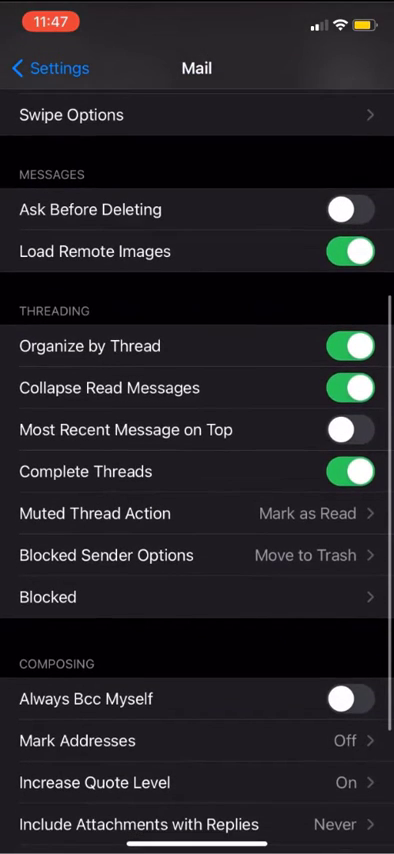
scroll("down", 3)
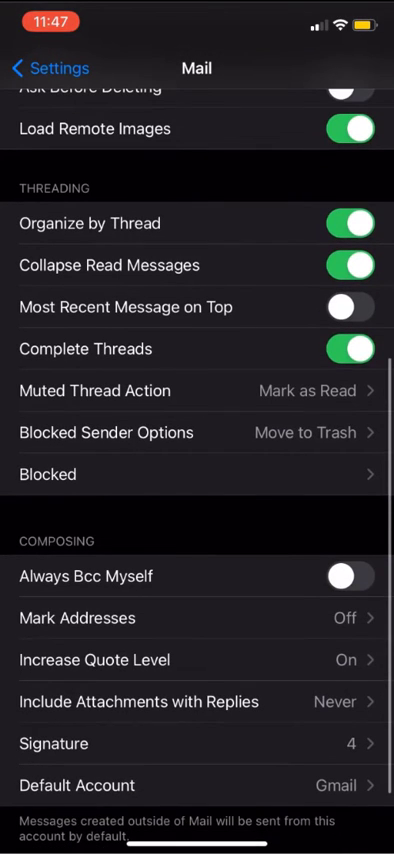
scroll("down", 3)
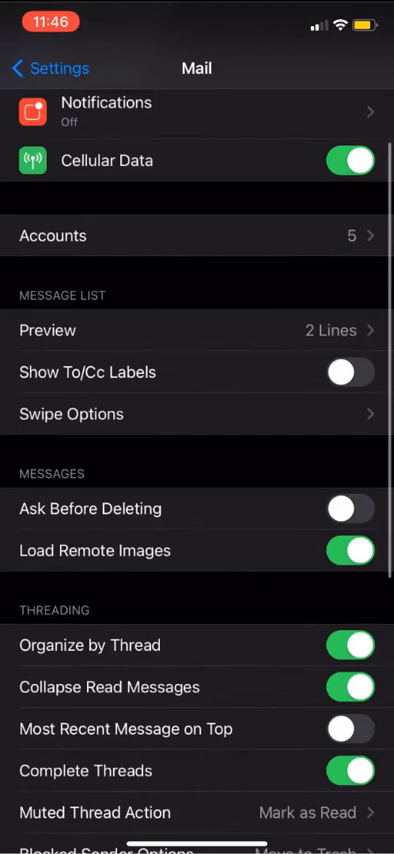
scroll("down", 3)
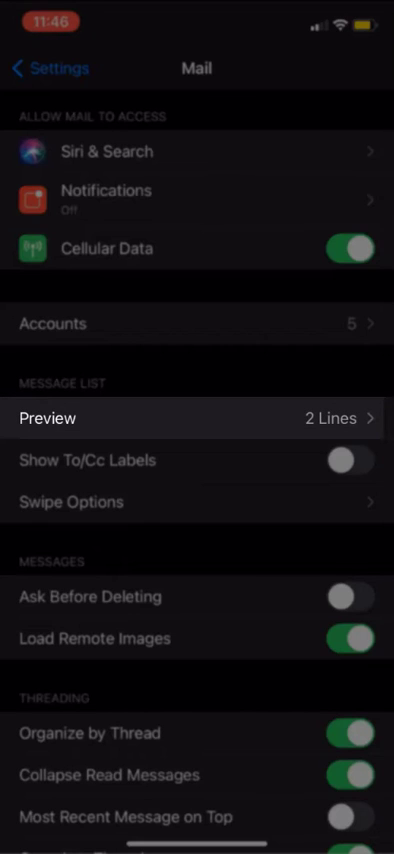
scroll("down", 3)
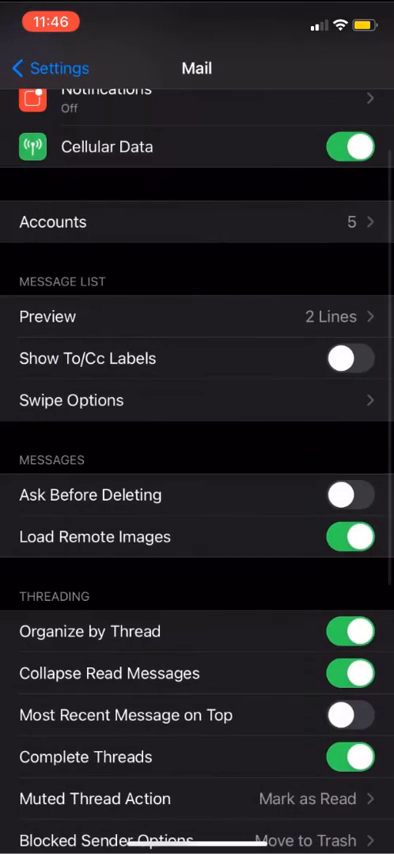
left_click(71, 400)
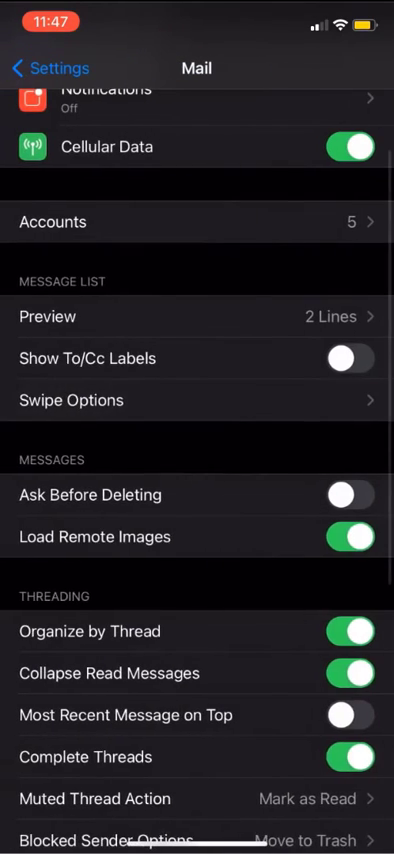
scroll("down", 3)
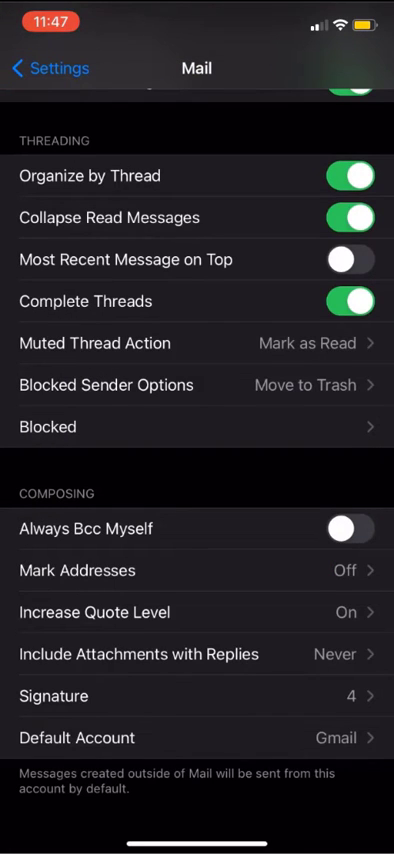
left_click(197, 738)
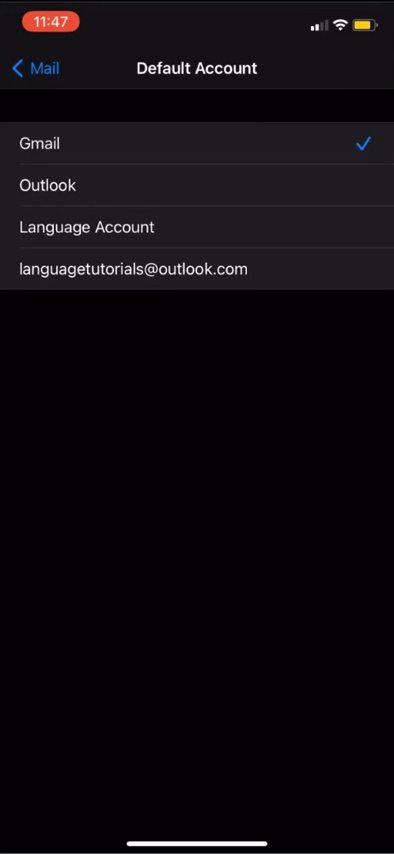
left_click(197, 268)
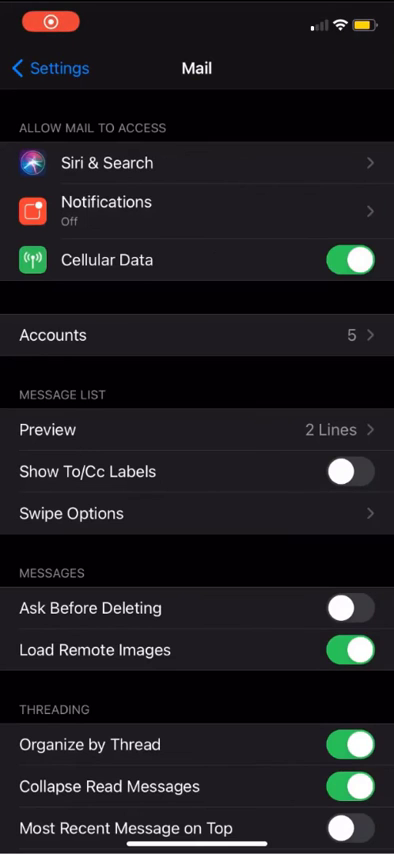
Remove the duplicate Outlook account from Mail's Accounts, leaving iCloud, Language Account, Outlook and Gmail.
left_click(197, 335)
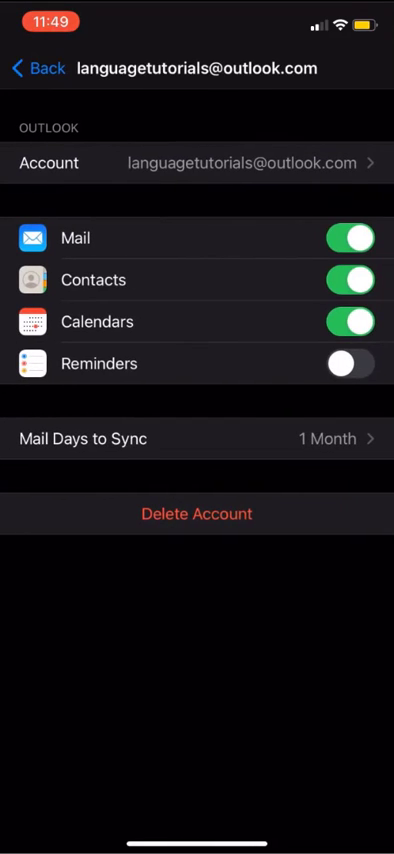
left_click(196, 514)
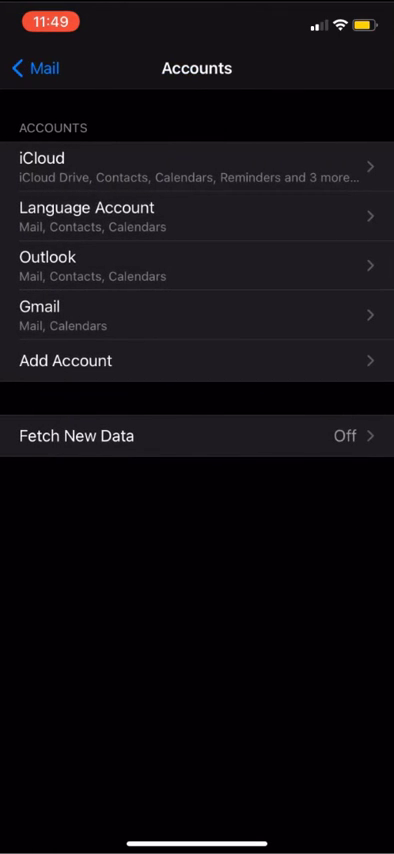
left_click(33, 68)
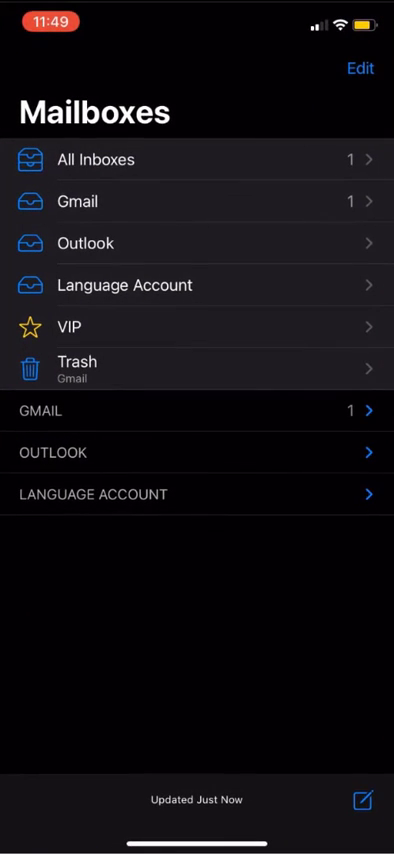